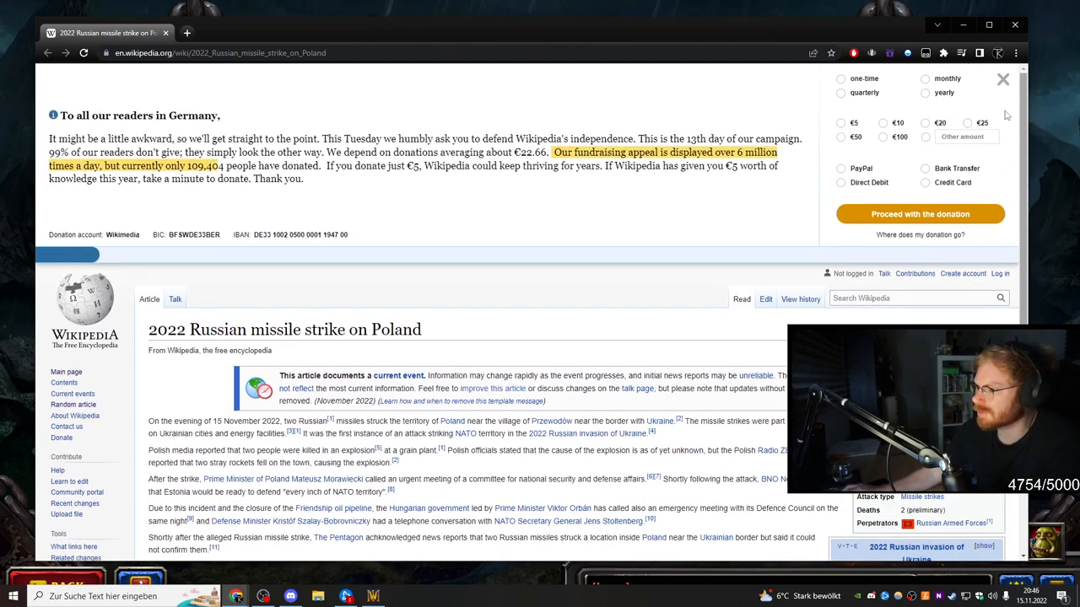
Step: Close the Wikipedia donation banner and its 'support Wikipedia later?' follow-up prompt
click(1002, 79)
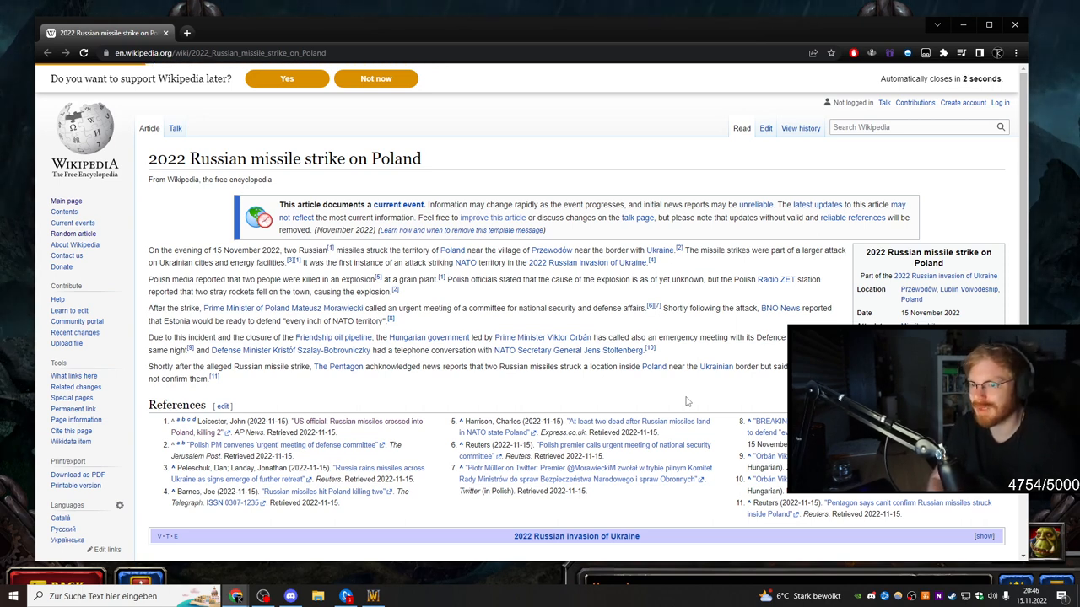
click(376, 78)
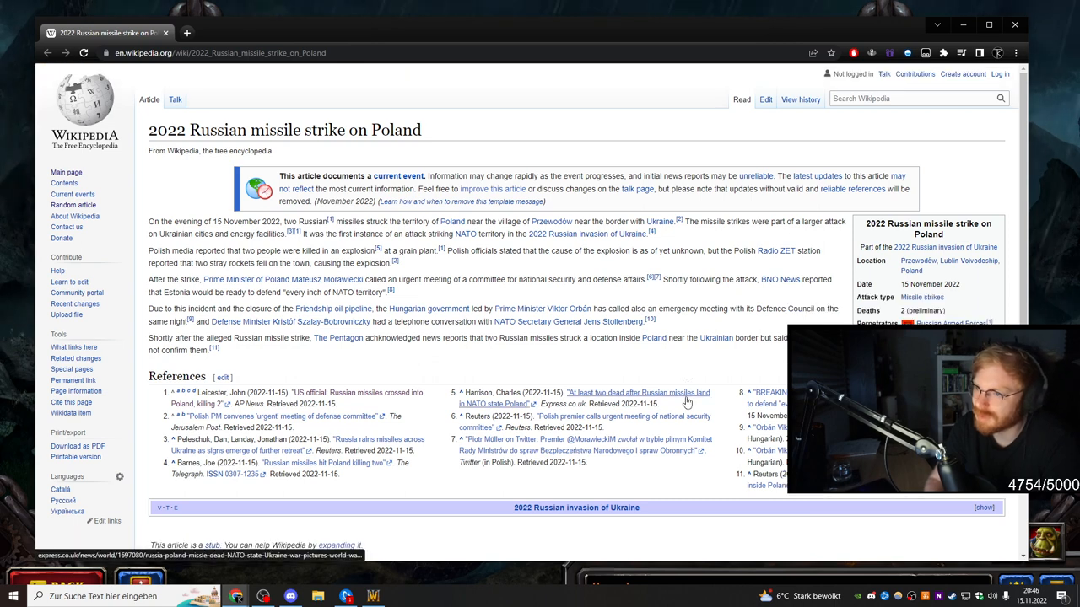